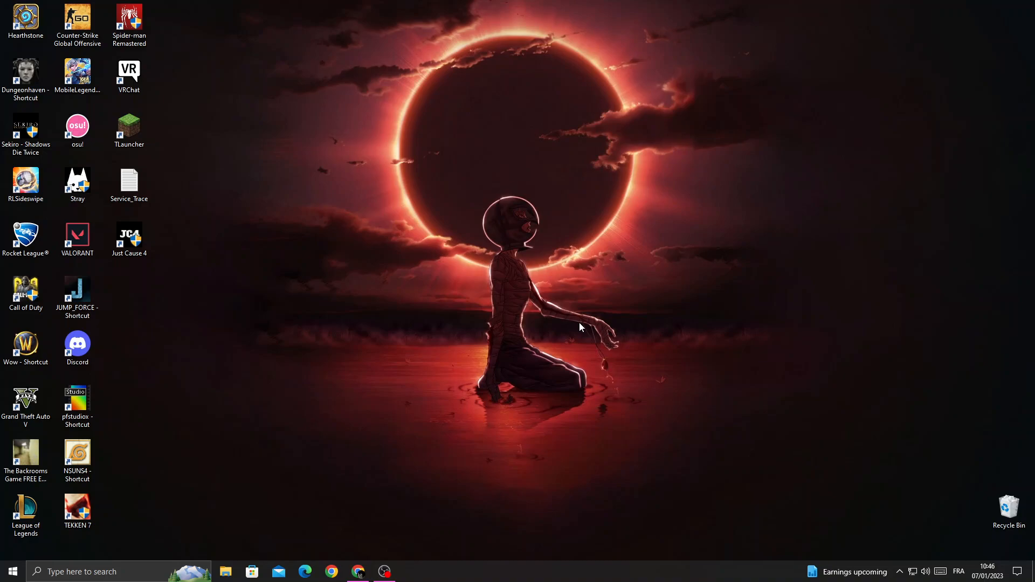
# - Bring up the Ecwid Control Panel in the browser and go to the store's General Settings
pyautogui.click(358, 572)
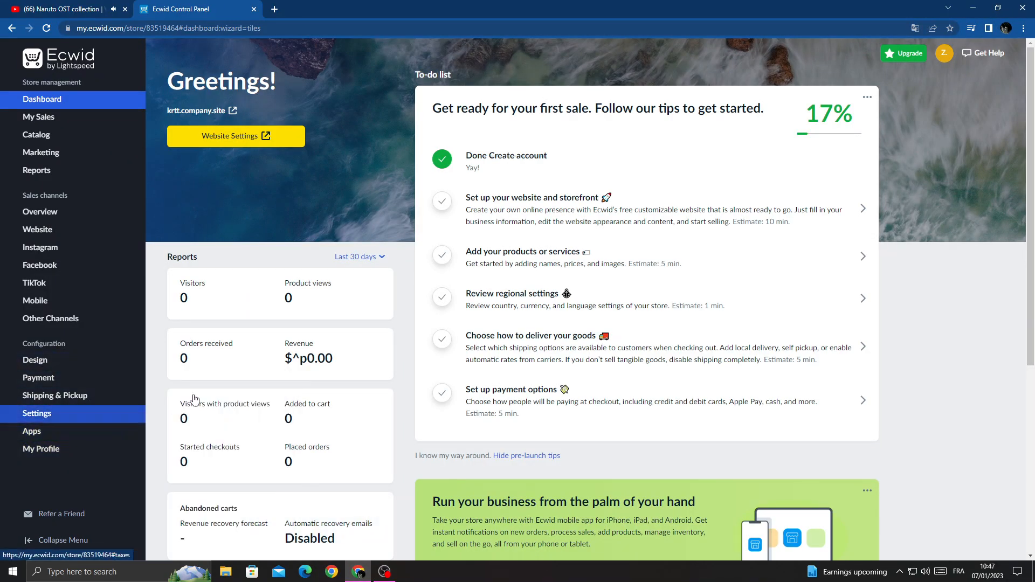
pyautogui.click(37, 414)
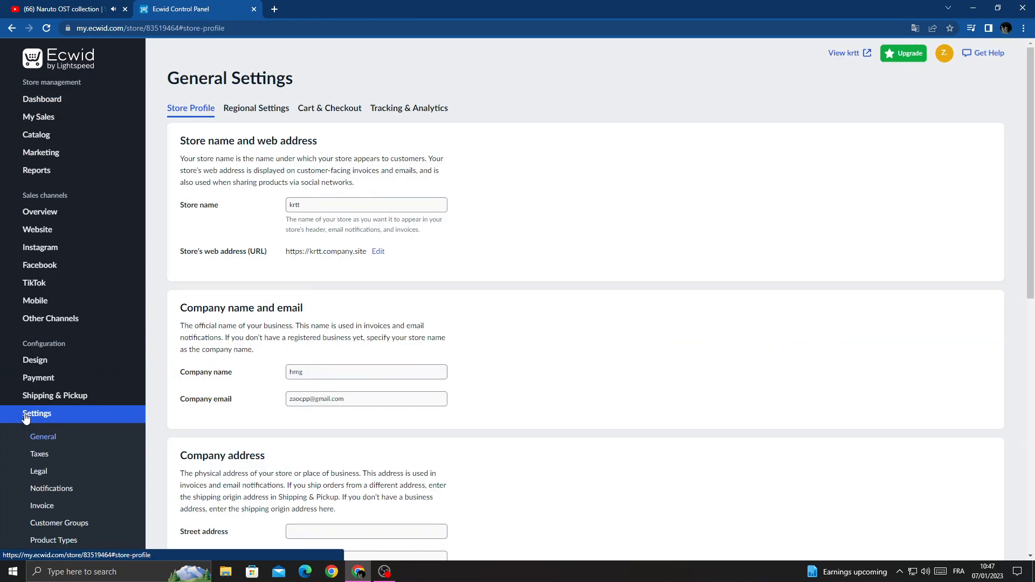
pyautogui.scroll(-3)
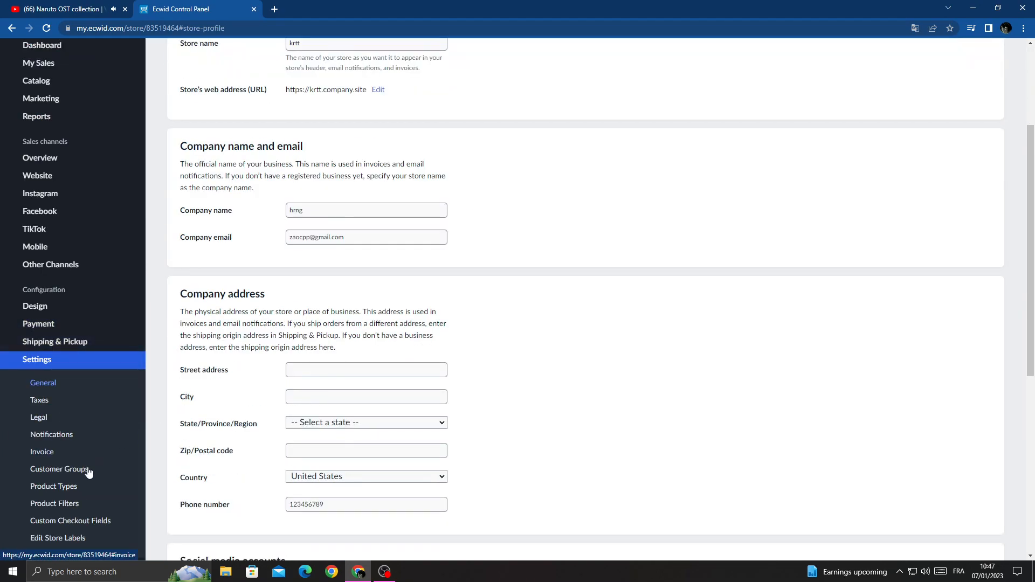
# - Go to Notifications settings and scroll down to the Admin email addresses section
pyautogui.click(52, 435)
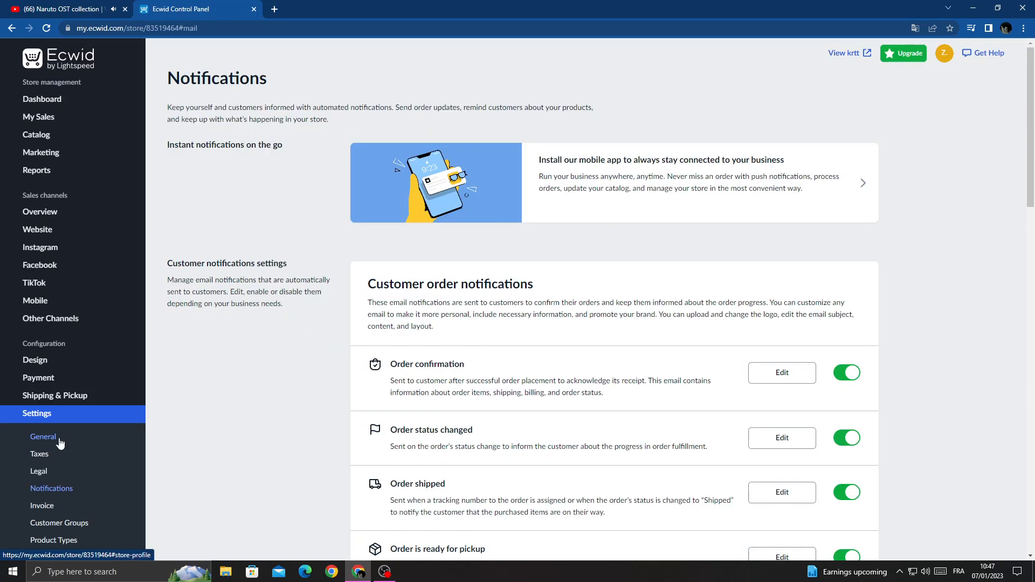
pyautogui.moveTo(564, 148)
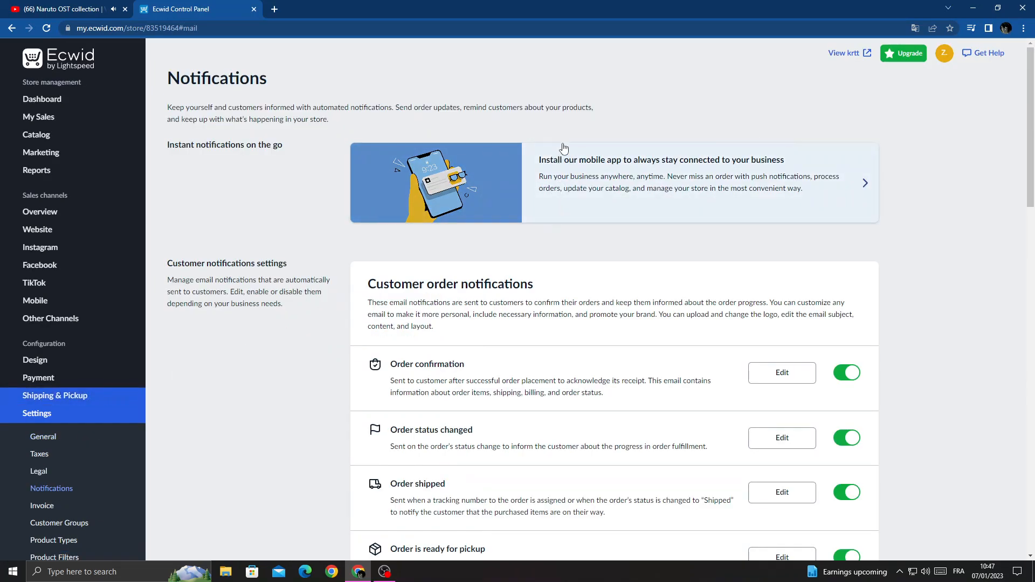
pyautogui.scroll(-3)
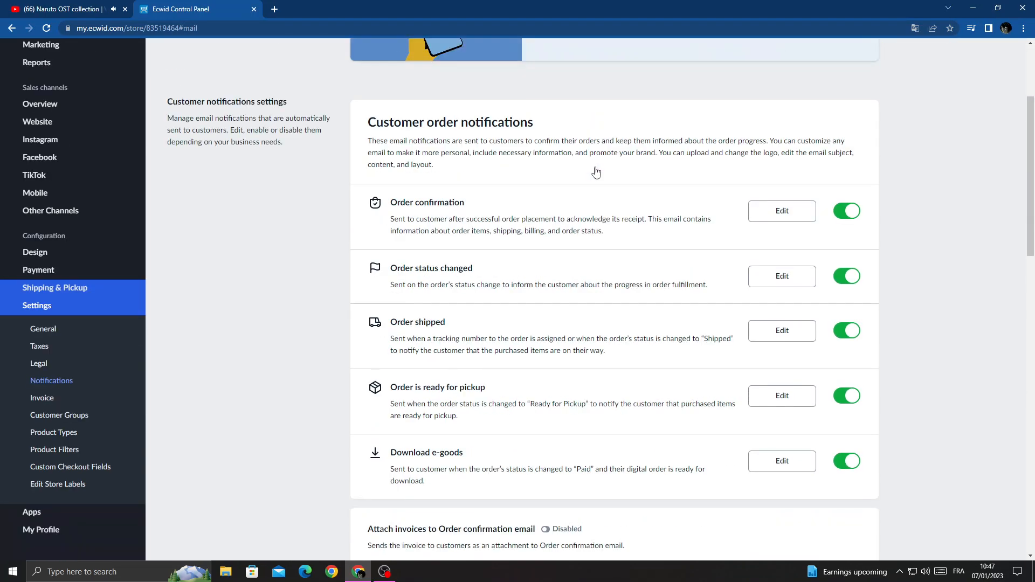
pyautogui.scroll(-3)
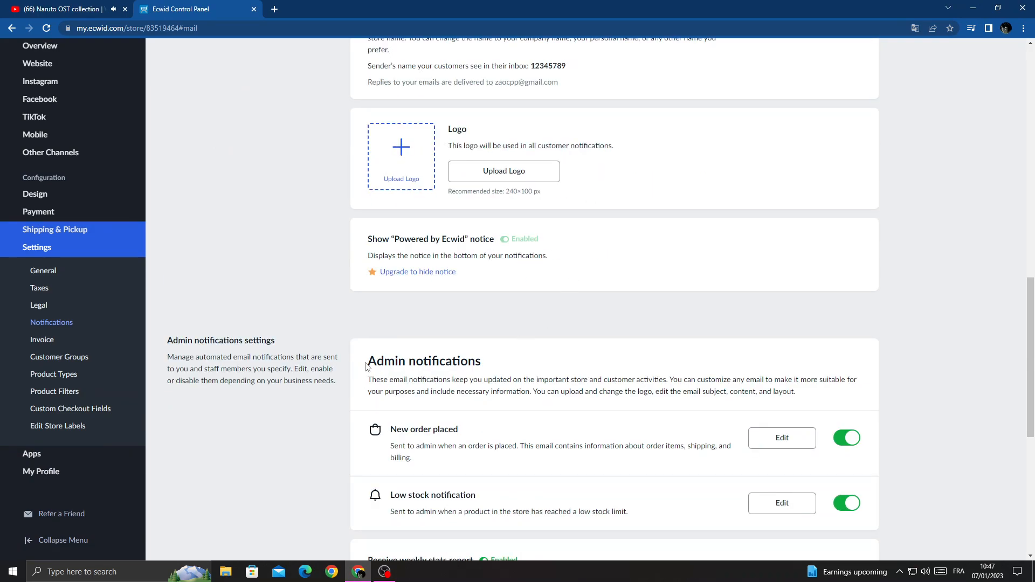
pyautogui.scroll(-3)
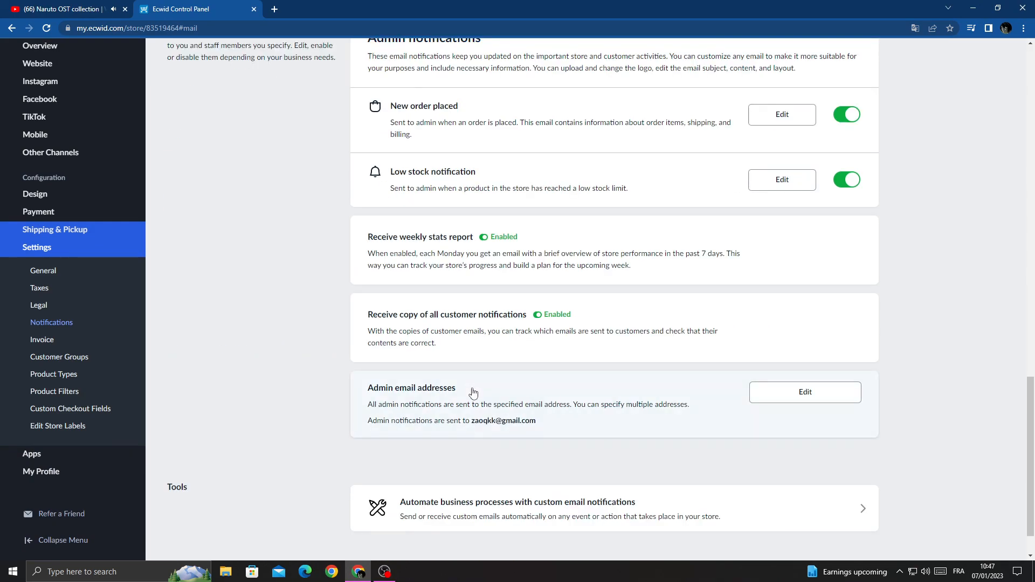
pyautogui.moveTo(422, 419)
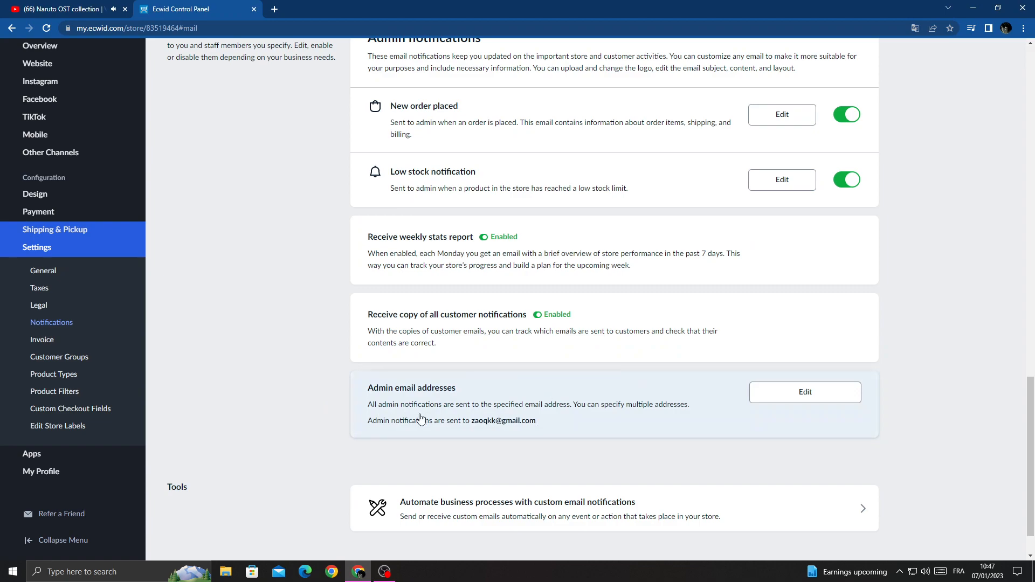
pyautogui.moveTo(725, 402)
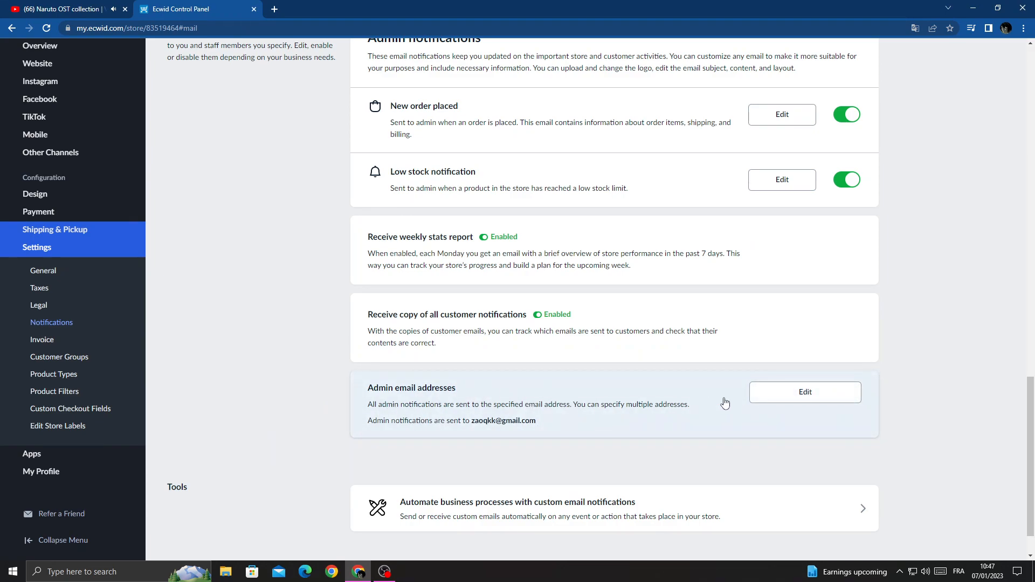
# - Open and cancel the Admin email addresses editor twice without changes, then return to the dashboard
pyautogui.click(805, 392)
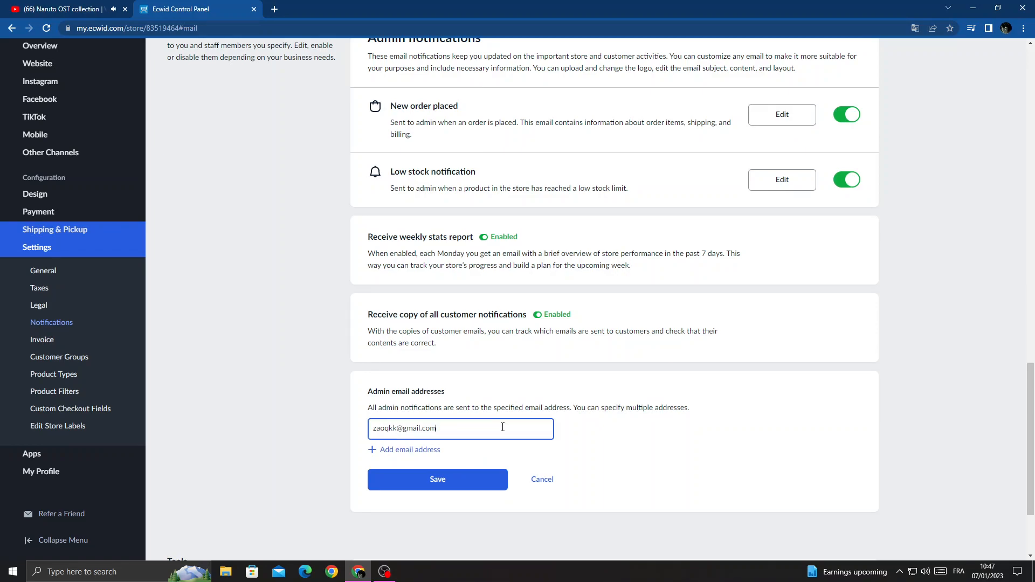
pyautogui.click(437, 479)
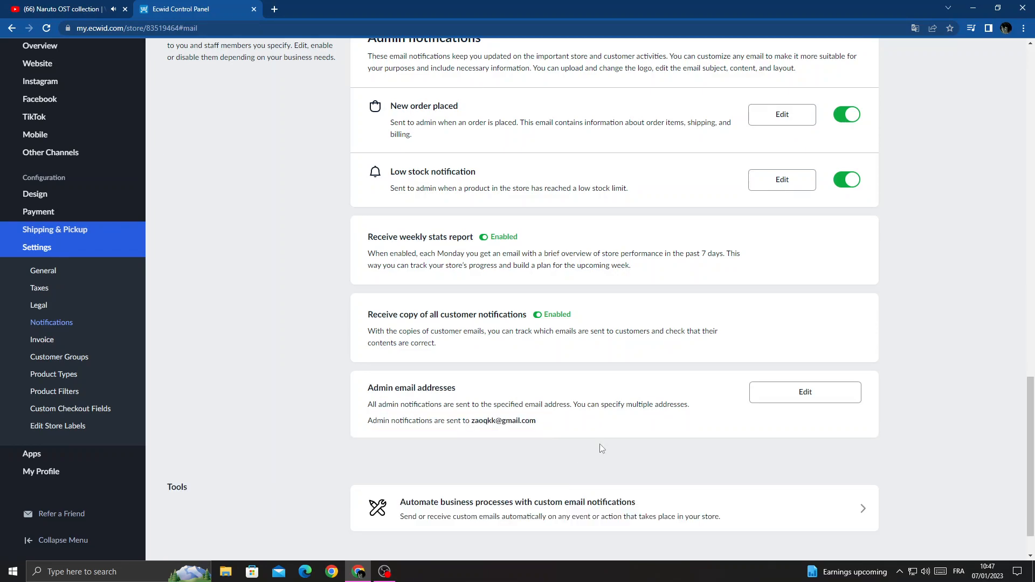
pyautogui.click(803, 391)
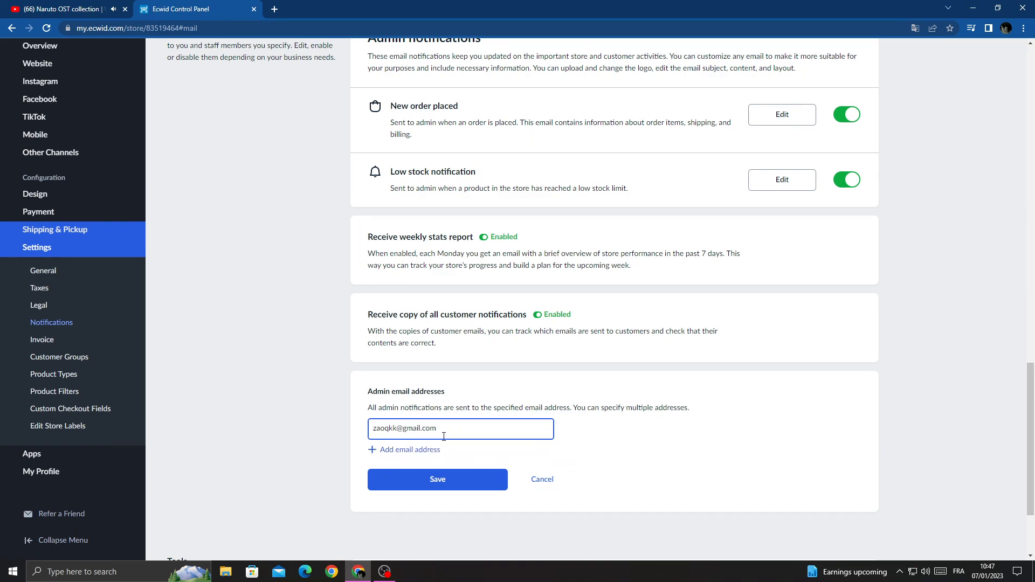
pyautogui.click(437, 479)
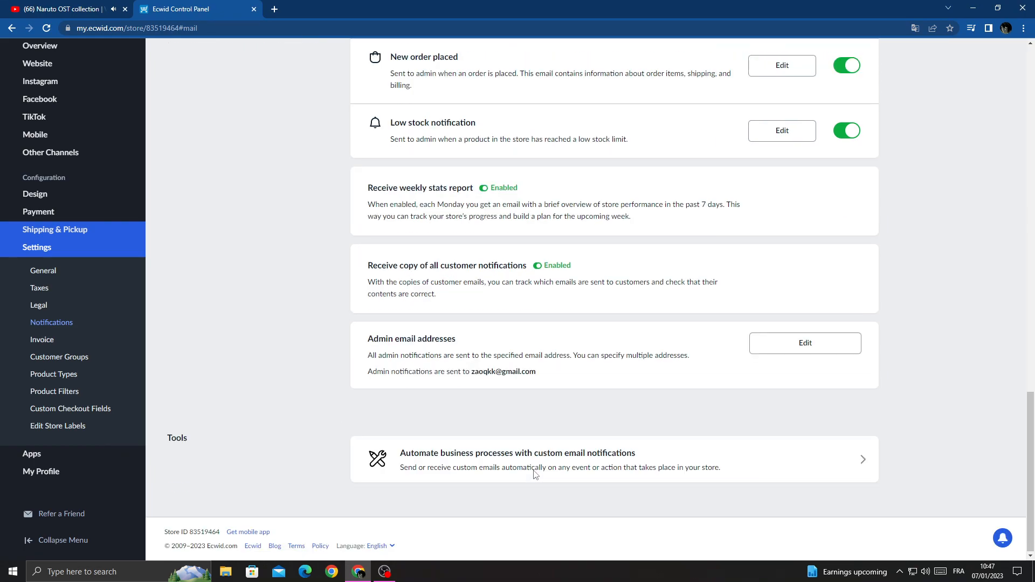
pyautogui.moveTo(160, 305)
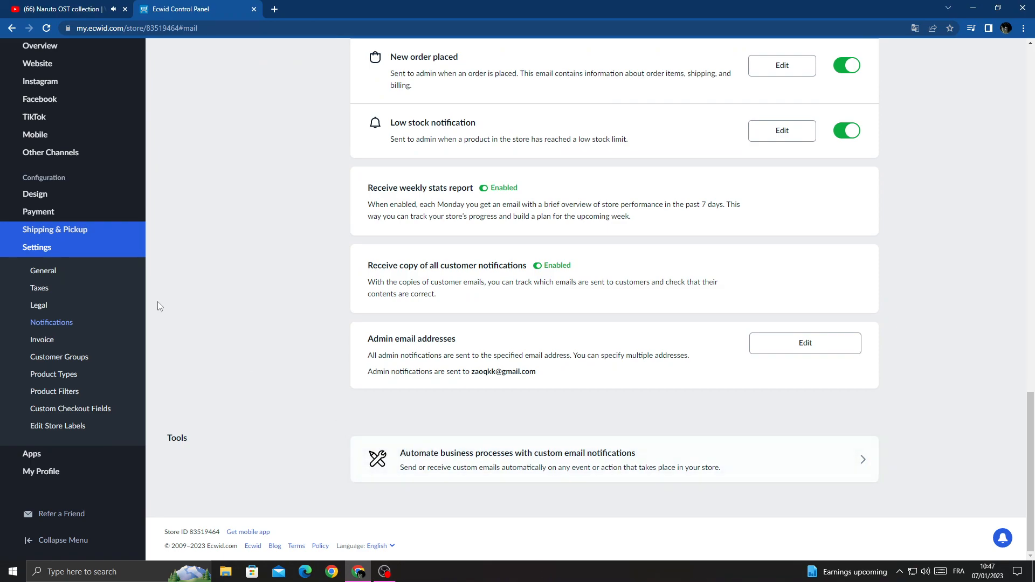
pyautogui.click(42, 99)
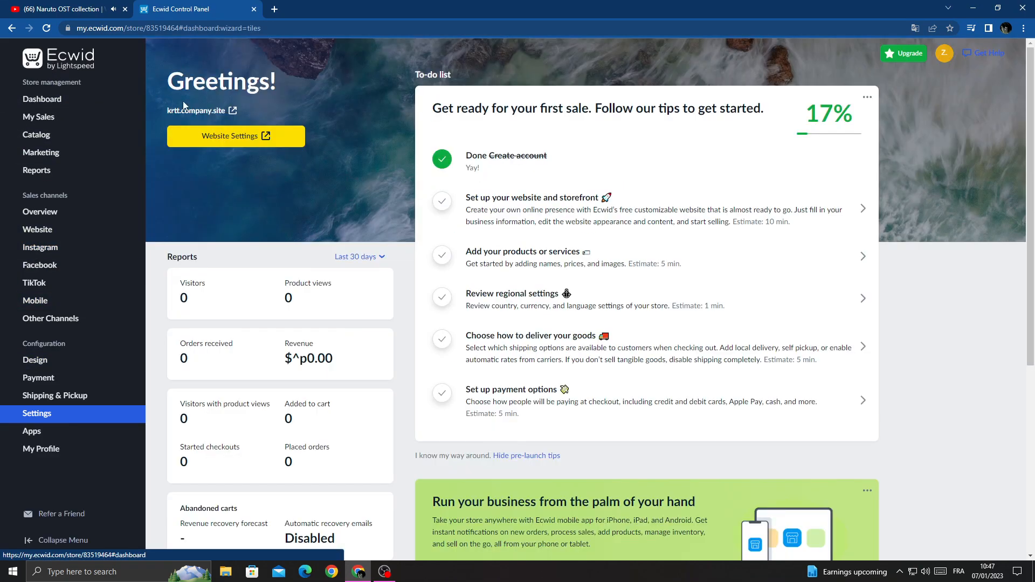